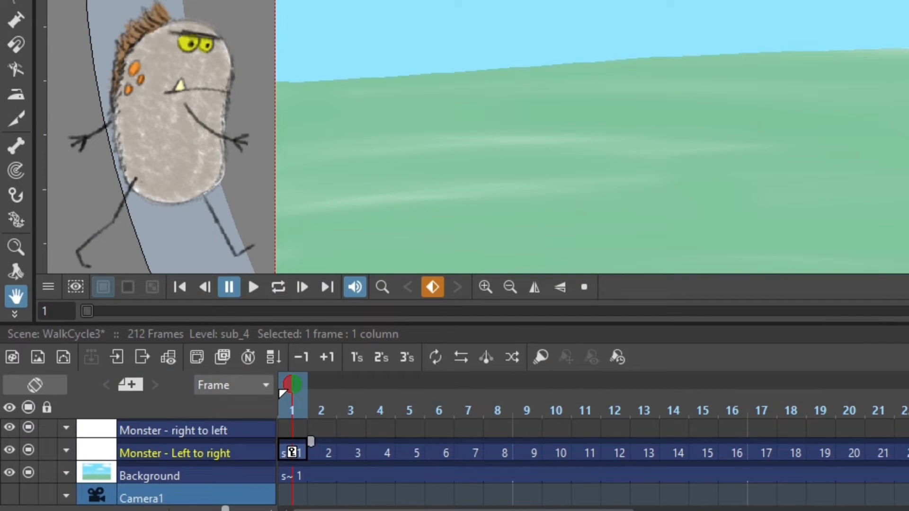
mouse_move(76, 452)
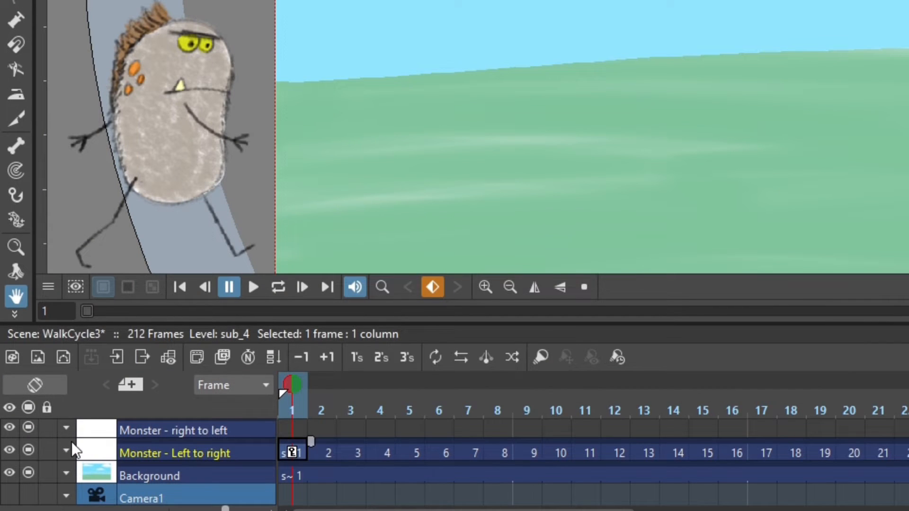
- Expand the Monster - Left to right column header to show its Opacity slider and Filter
left_click(67, 451)
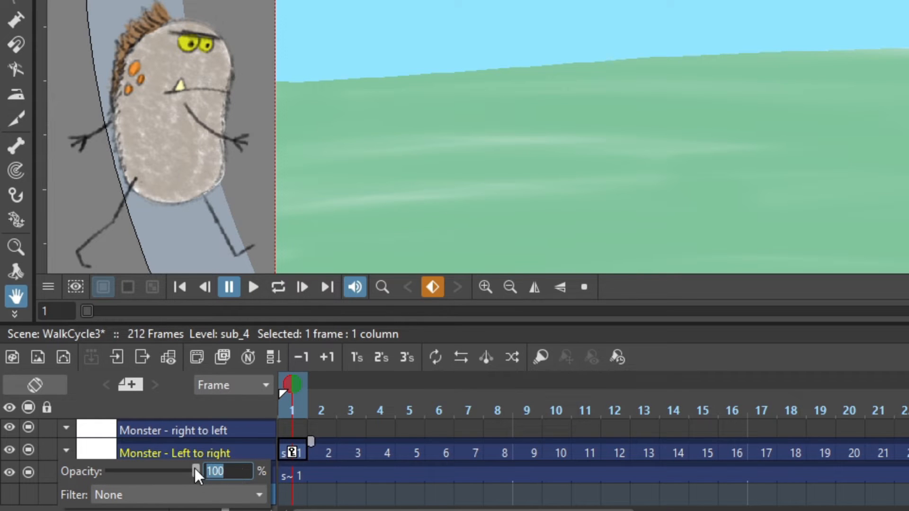
- Lower the Monster - Left to right column's opacity to about 21%
left_click_drag(194, 471, 148, 472)
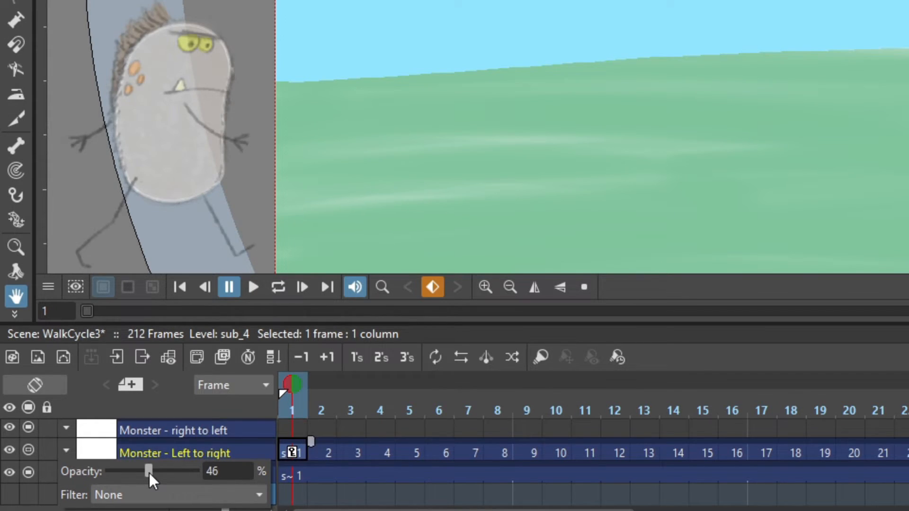
left_click_drag(147, 472, 119, 472)
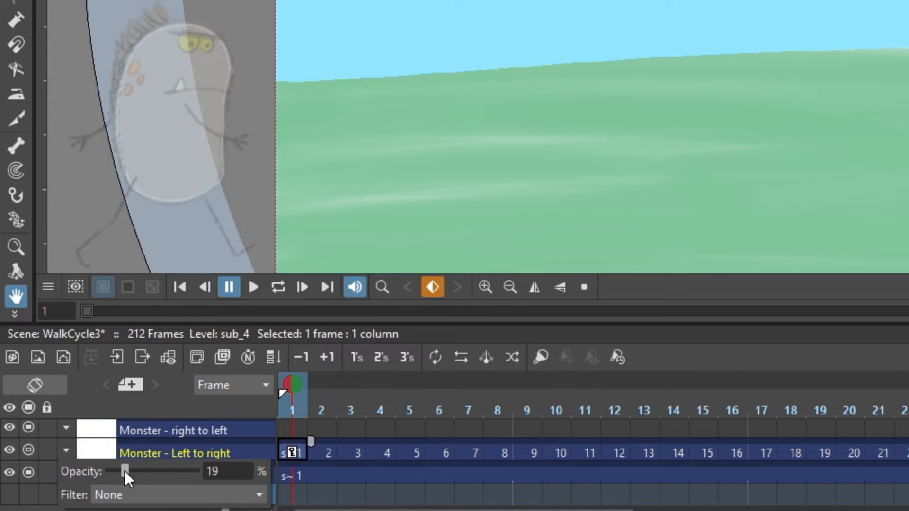
left_click_drag(125, 471, 116, 472)
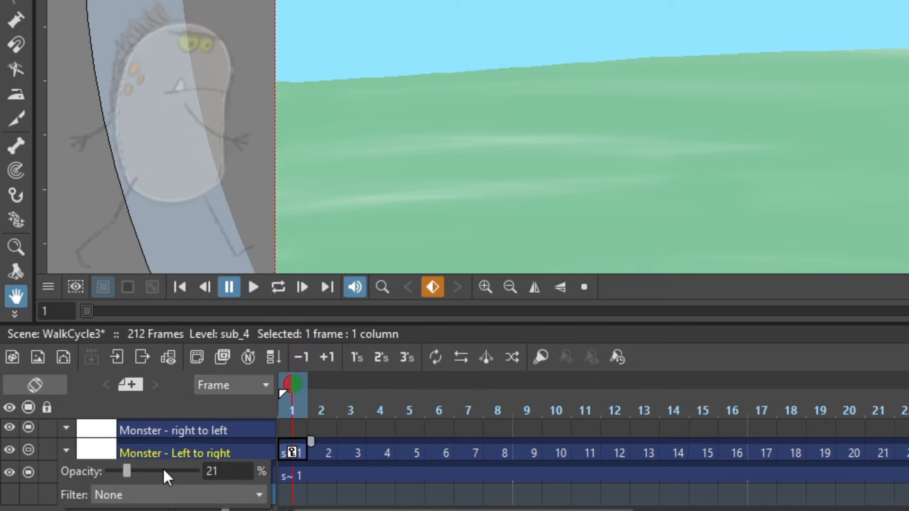
left_click_drag(124, 472, 137, 471)
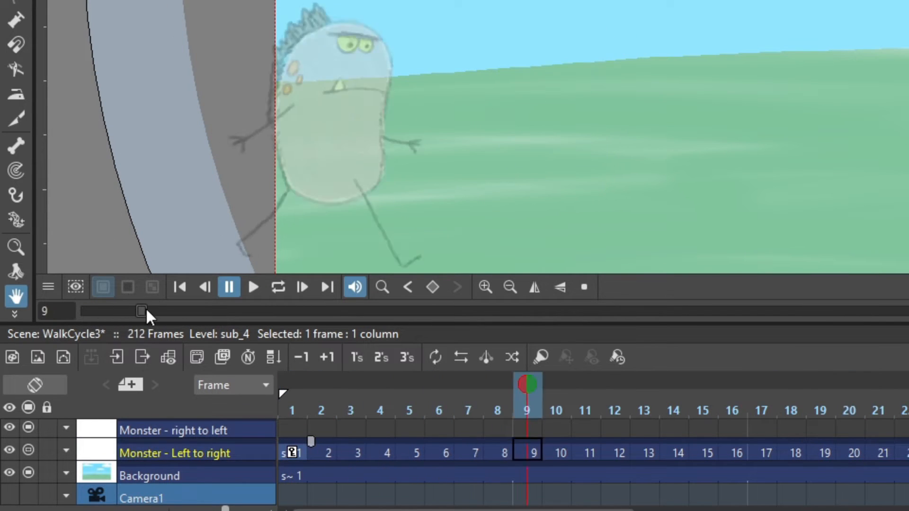
- Scrub the frame slider through frames 21 and 8 to preview the faded monster's walk
left_click_drag(142, 311, 223, 310)
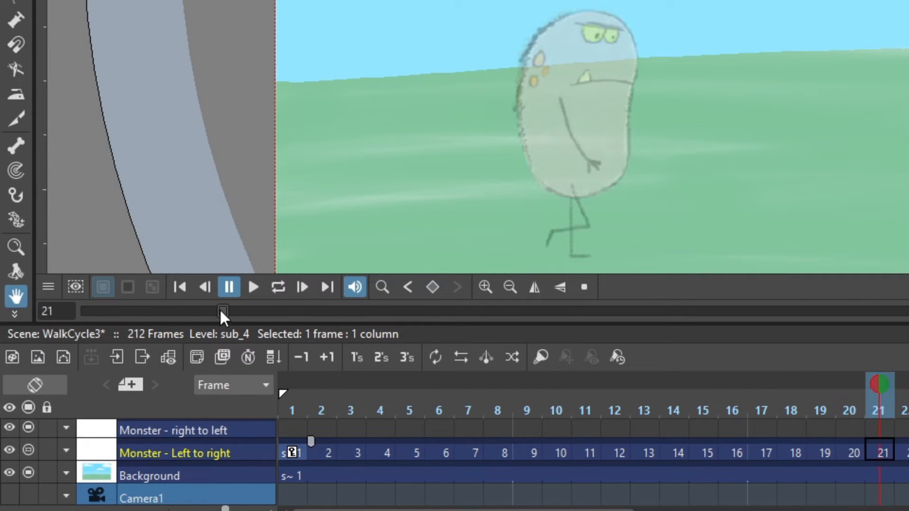
left_click_drag(223, 310, 134, 311)
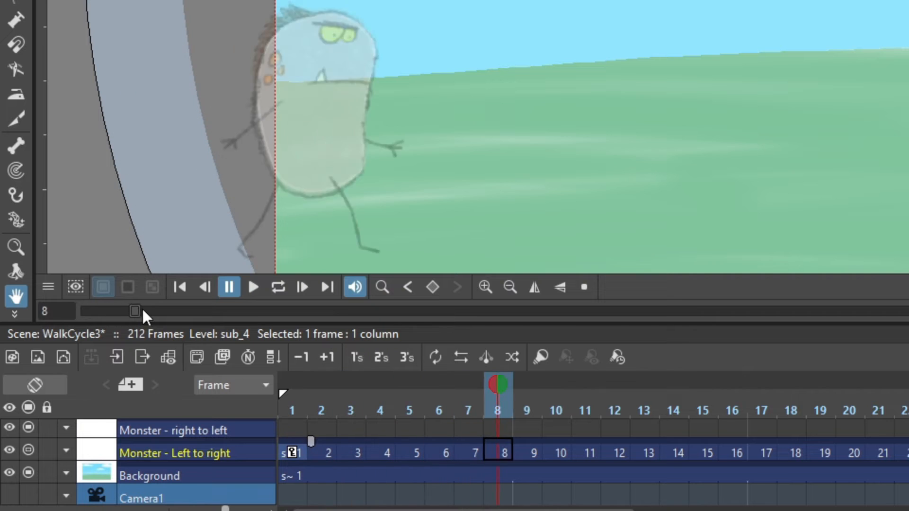
left_click_drag(134, 310, 223, 311)
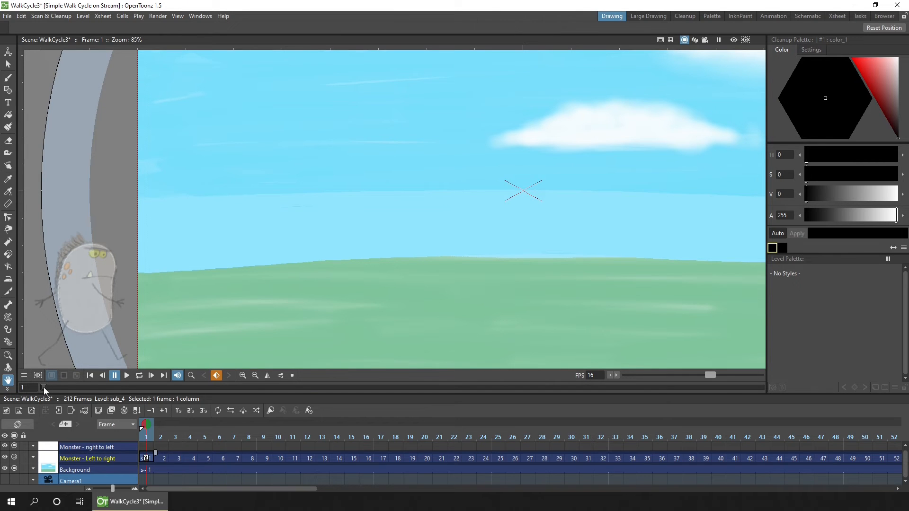
- Enable column transparency for rendering in Scene Settings and fade Monster - right to left to 32%
left_click(102, 15)
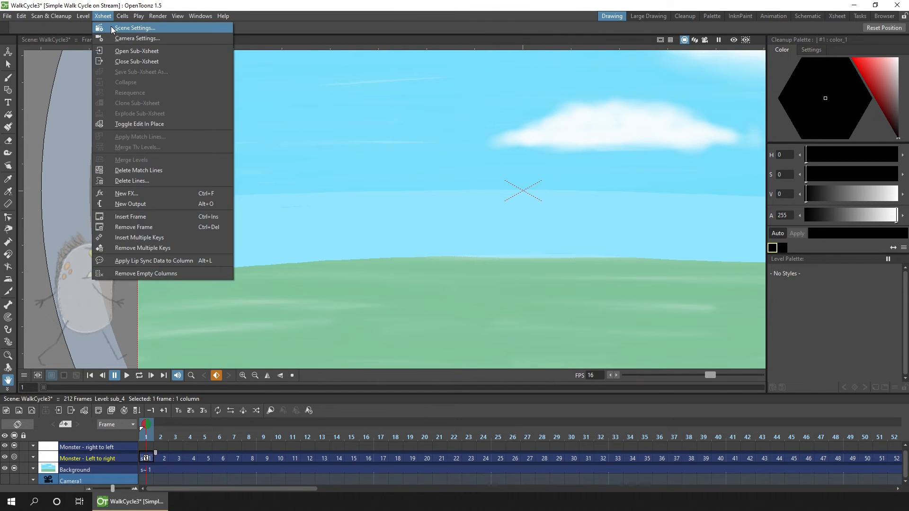
left_click(134, 28)
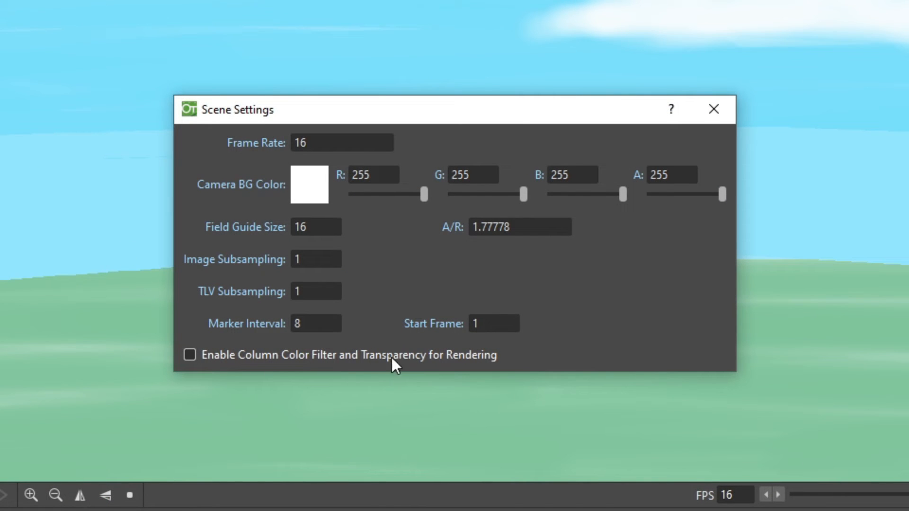
mouse_move(194, 369)
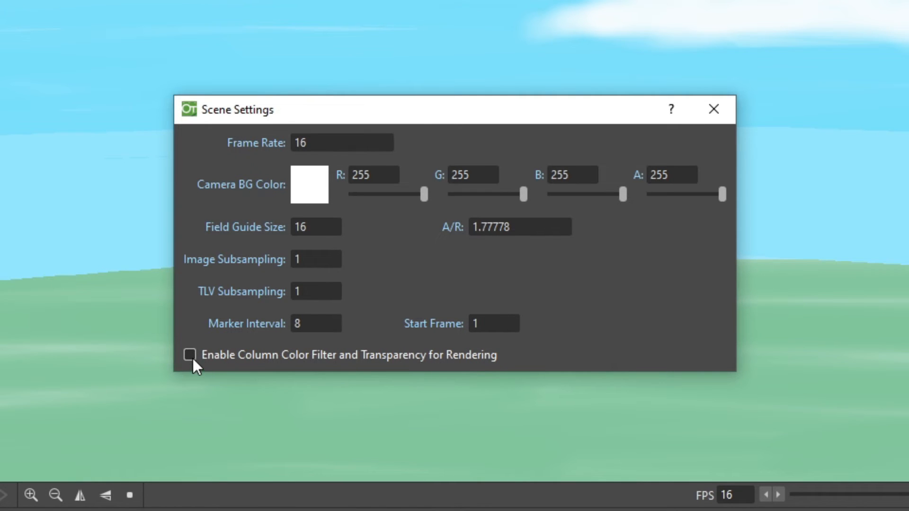
left_click(714, 109)
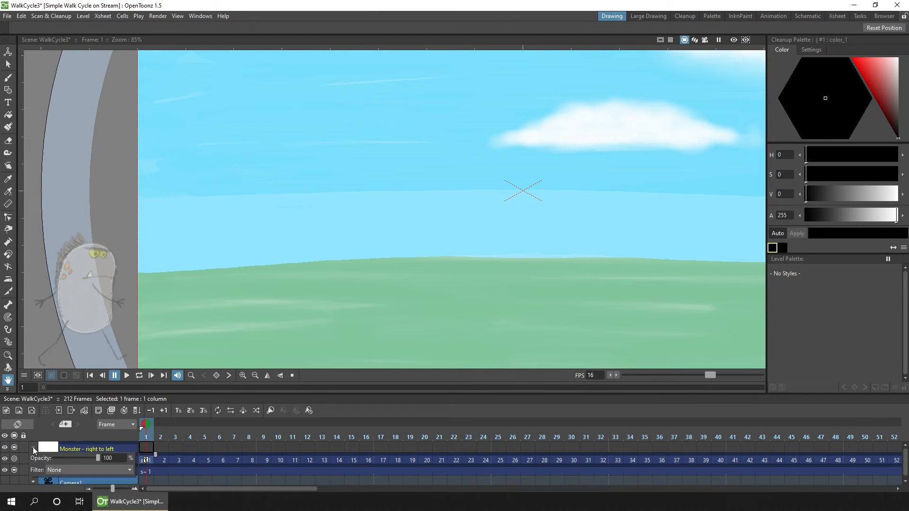
left_click_drag(98, 458, 68, 458)
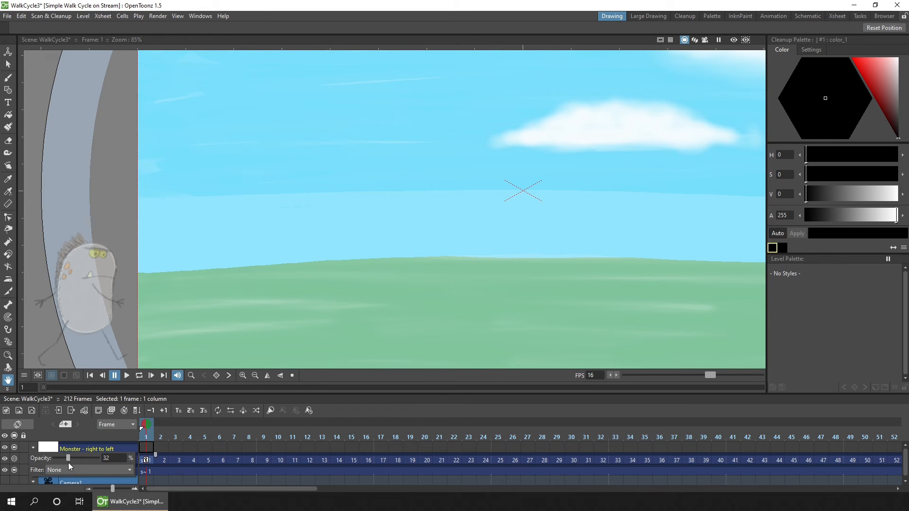